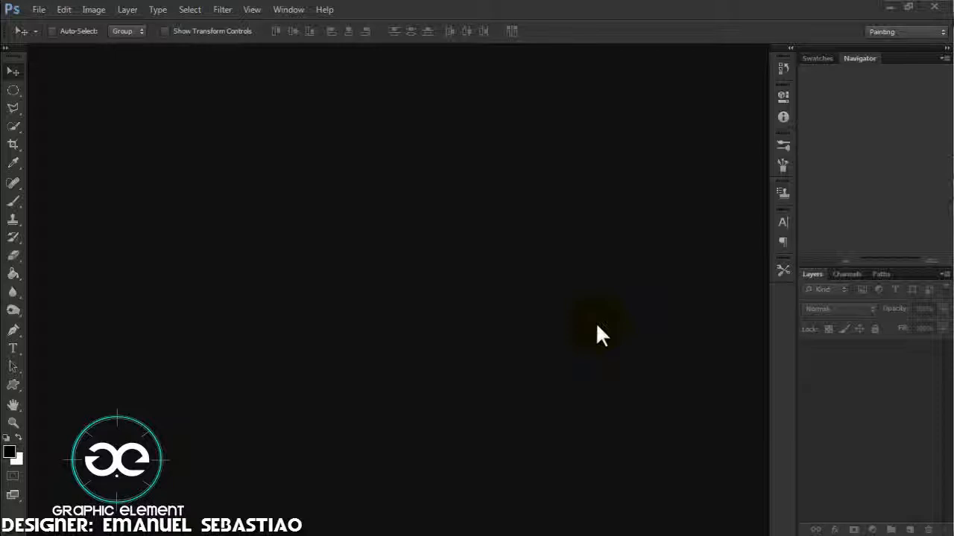
Open the stevejobs (1) JPEG portrait from the Desktop as a new document
{"action": "left_click", "coordinate": [39, 9]}
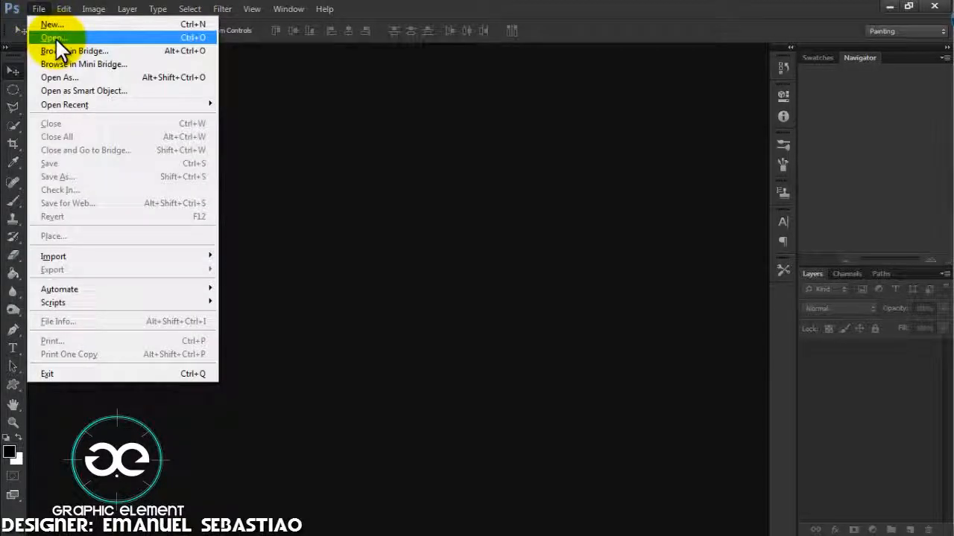
{"action": "left_click", "coordinate": [52, 37]}
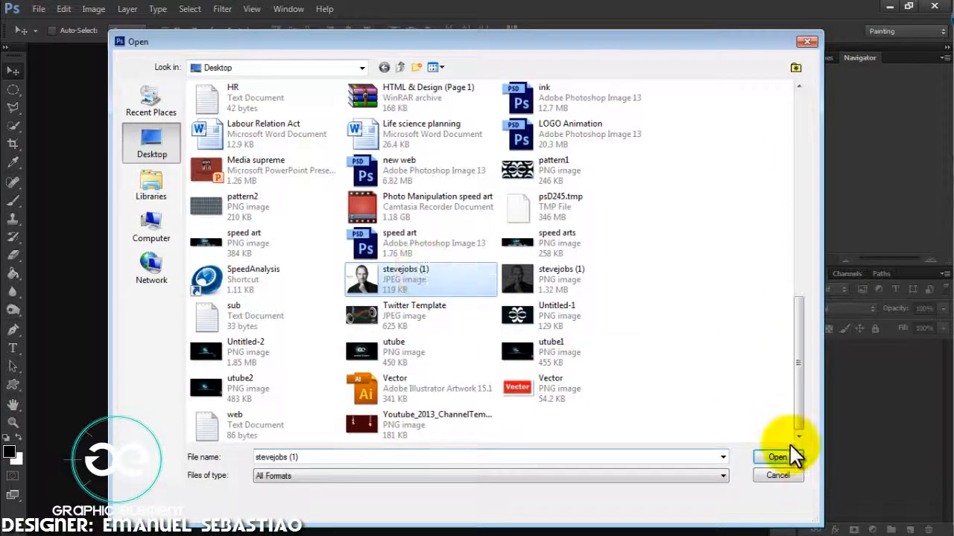
{"action": "left_click", "coordinate": [778, 456]}
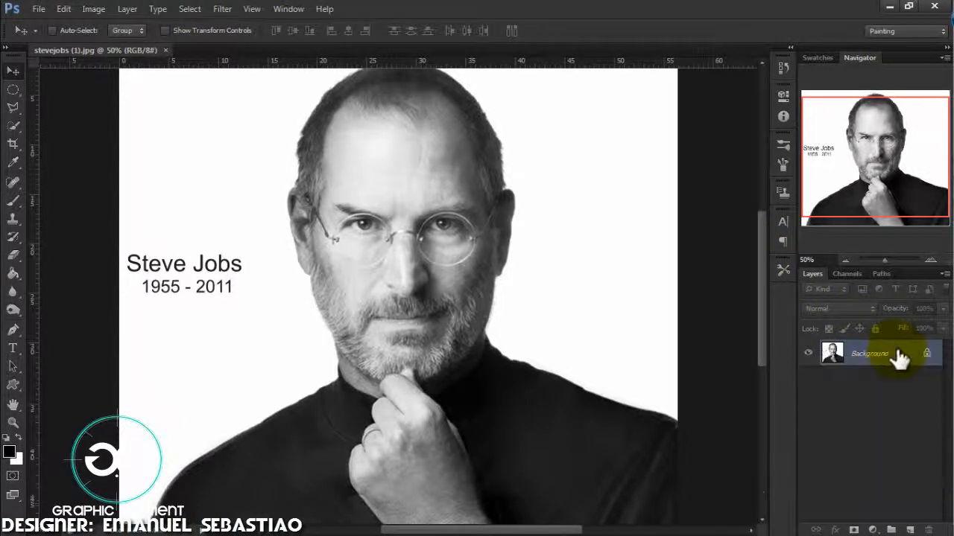
Select the Shadows colour range, copy it to Layer 1 and hide the Background
{"action": "left_click", "coordinate": [189, 9]}
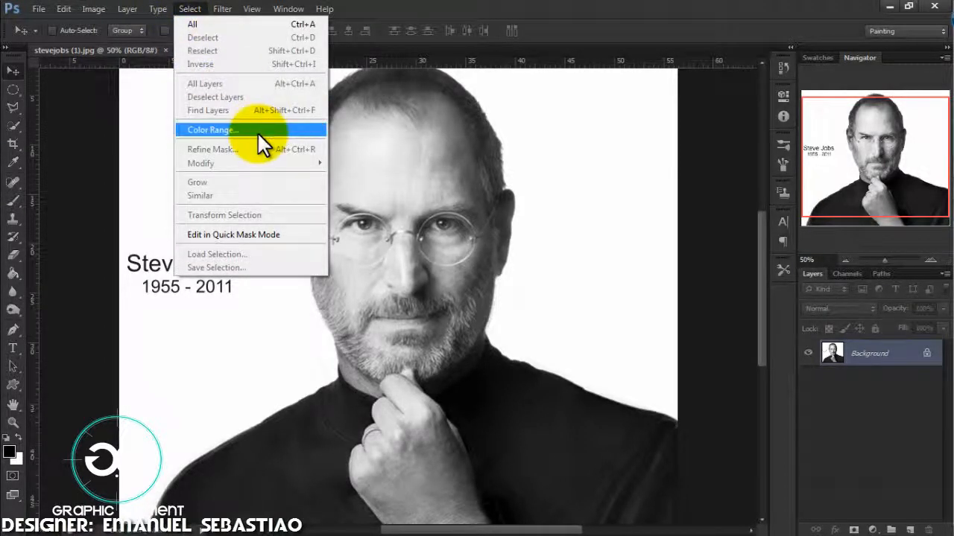
{"action": "left_click", "coordinate": [211, 129]}
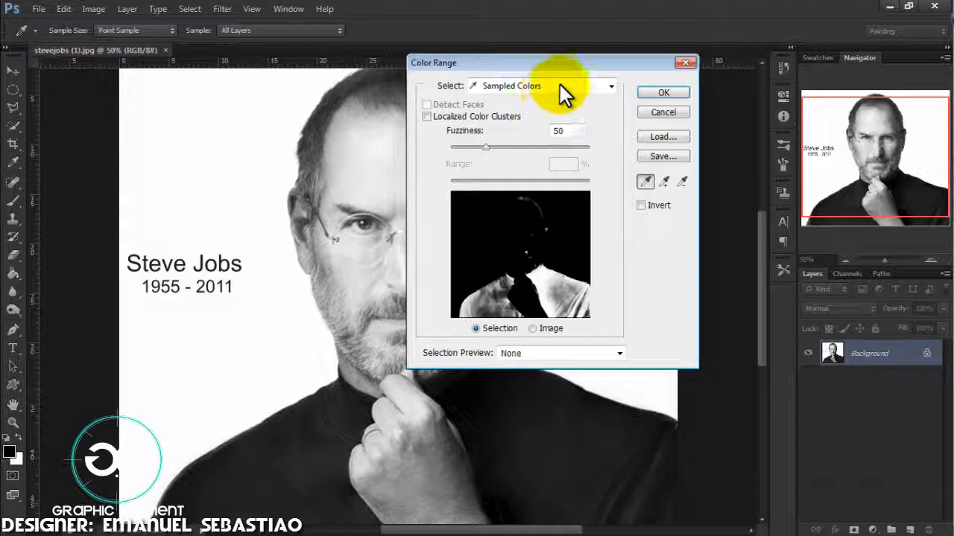
{"action": "left_click", "coordinate": [610, 85]}
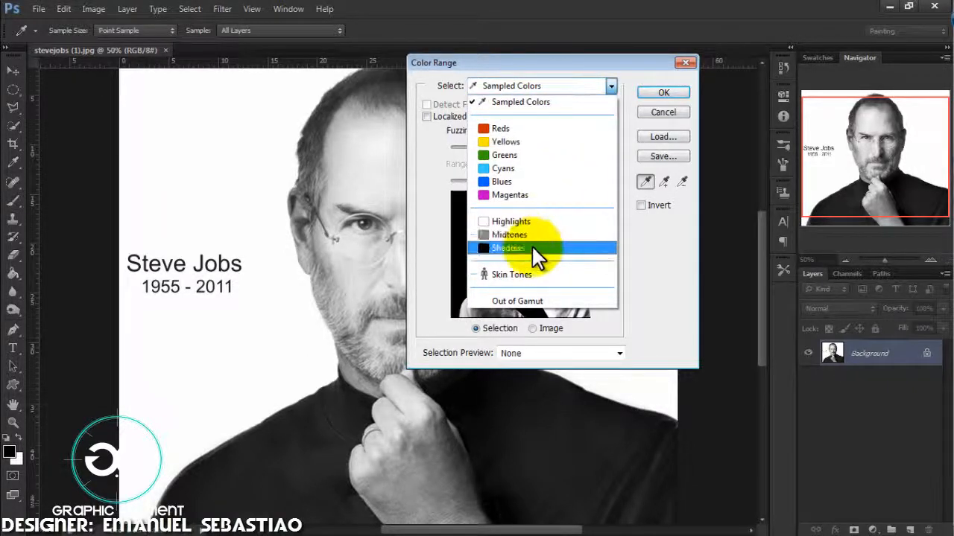
{"action": "left_click", "coordinate": [662, 92]}
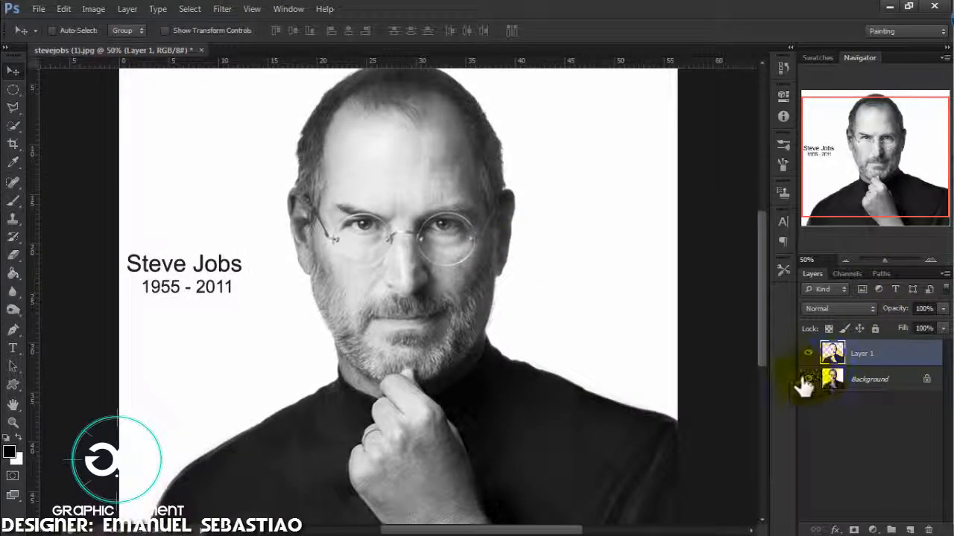
{"action": "left_click", "coordinate": [807, 378]}
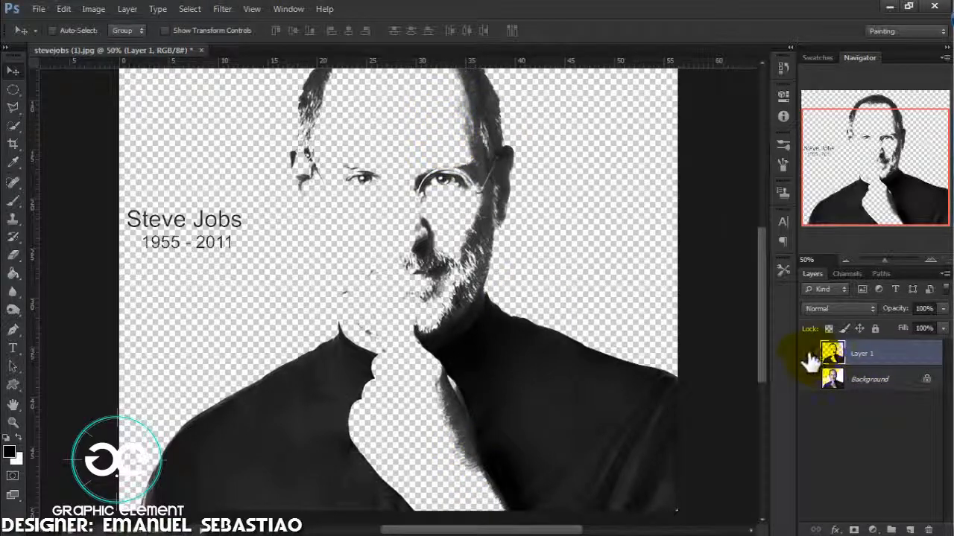
Select the Midtones colour range from the Background, copy it to Layer 2 and hide the Background
{"action": "left_click", "coordinate": [808, 380]}
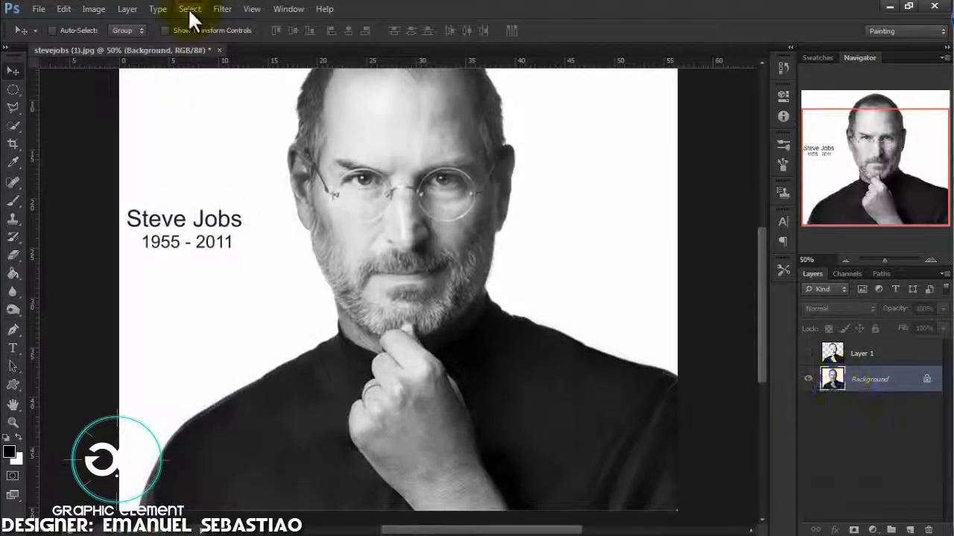
{"action": "left_click", "coordinate": [190, 8]}
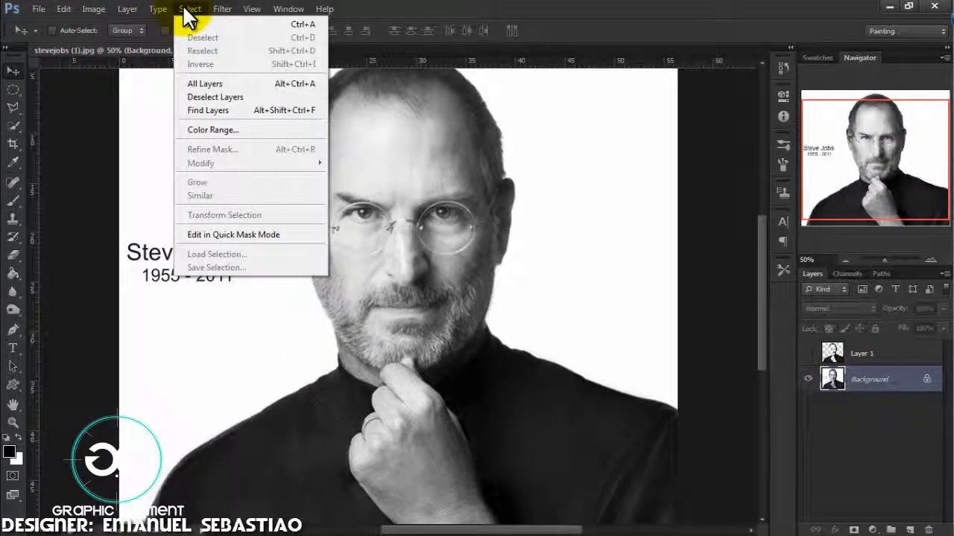
{"action": "left_click", "coordinate": [212, 128]}
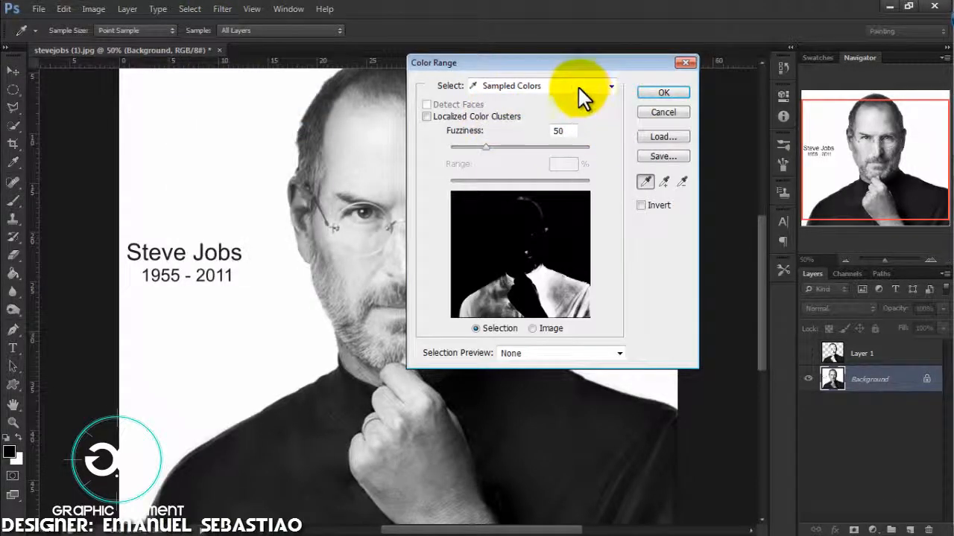
{"action": "left_click", "coordinate": [611, 85]}
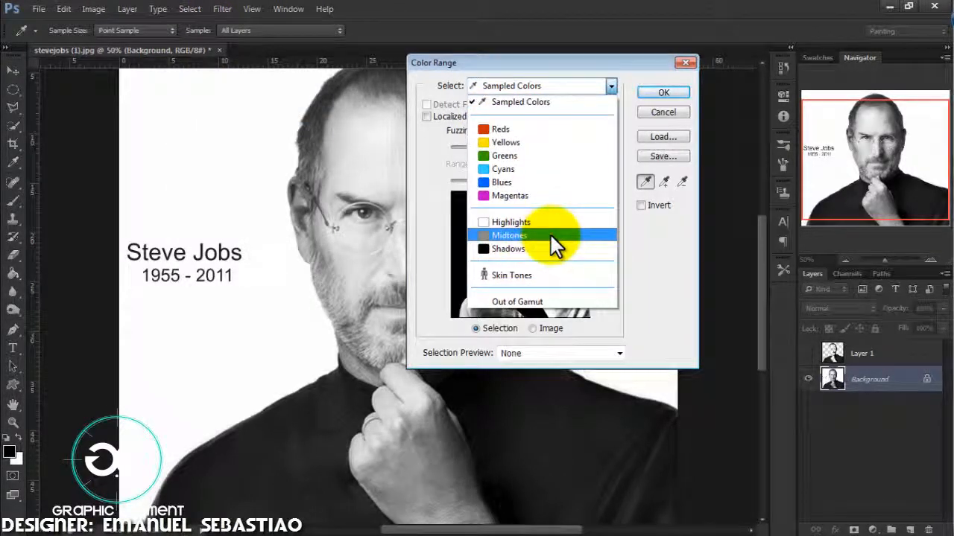
{"action": "left_click", "coordinate": [662, 92]}
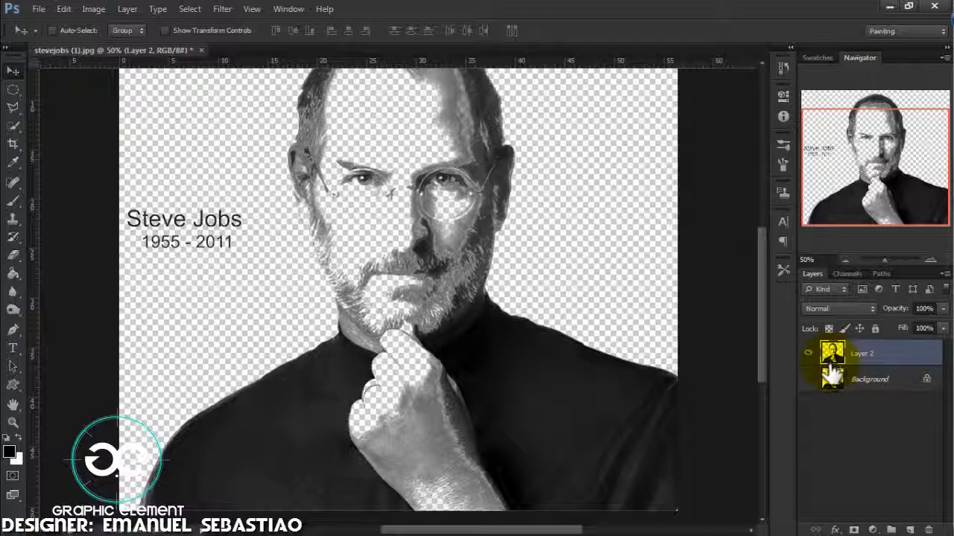
{"action": "left_click", "coordinate": [867, 380]}
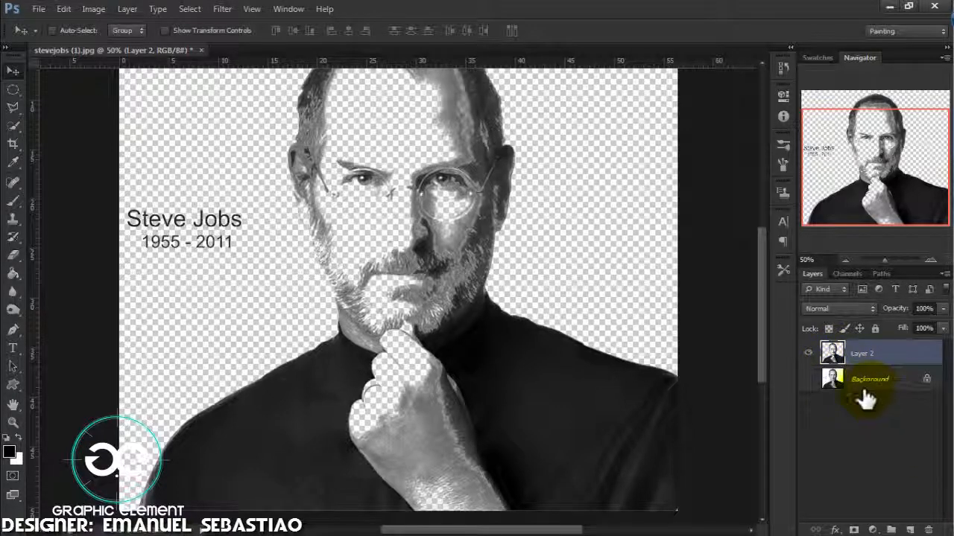
Fill new Layer 3 with solid black and leave the portrait layers above it hidden
{"action": "left_click", "coordinate": [867, 380]}
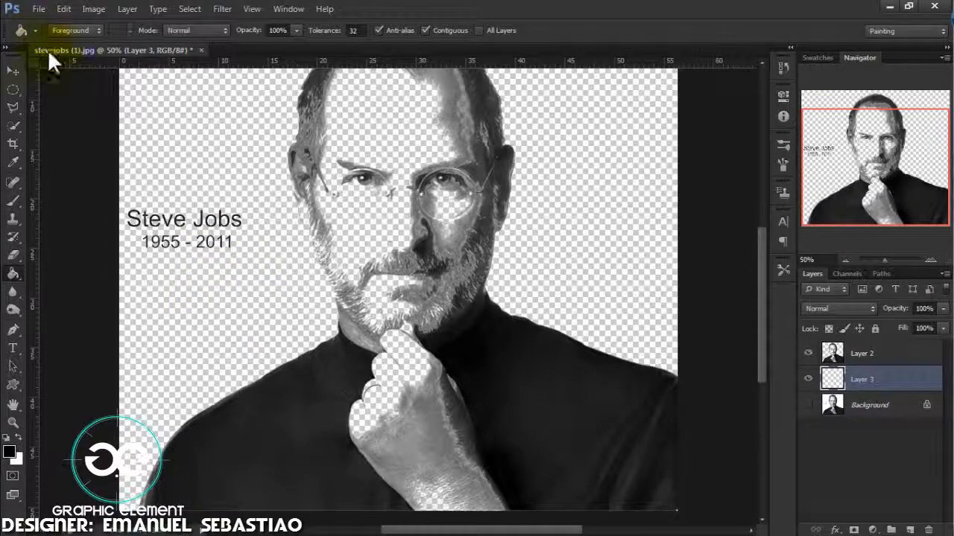
{"action": "left_click", "coordinate": [197, 137]}
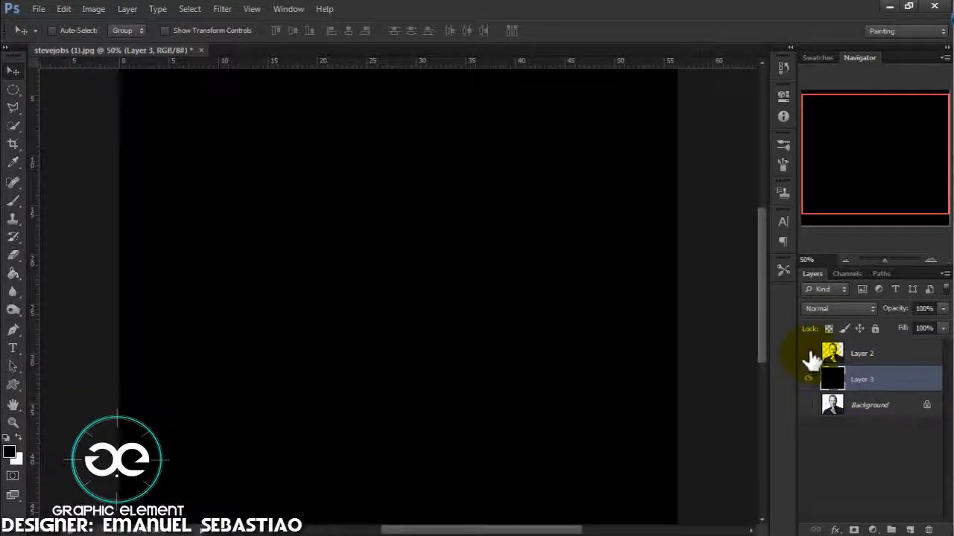
{"action": "left_click", "coordinate": [808, 353]}
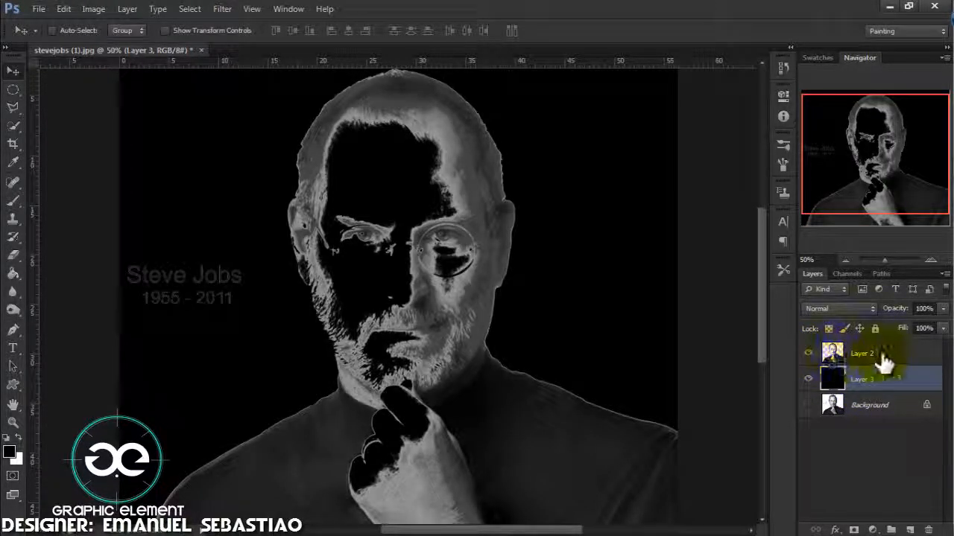
{"action": "left_click", "coordinate": [862, 354]}
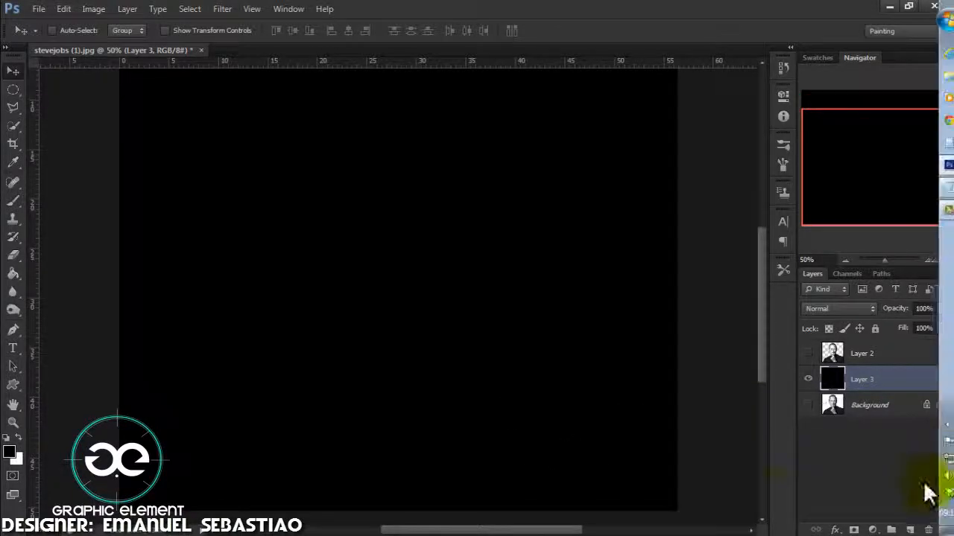
Draw a canvas-sized paragraph text box and paste in the speech copied from Notepad
{"action": "left_click", "coordinate": [12, 349]}
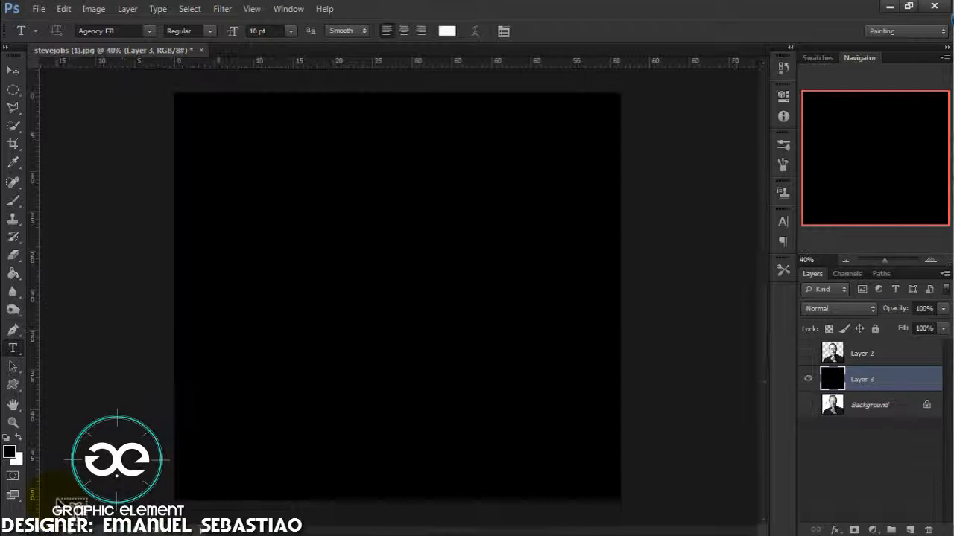
{"action": "mouse_move", "coordinate": [191, 107]}
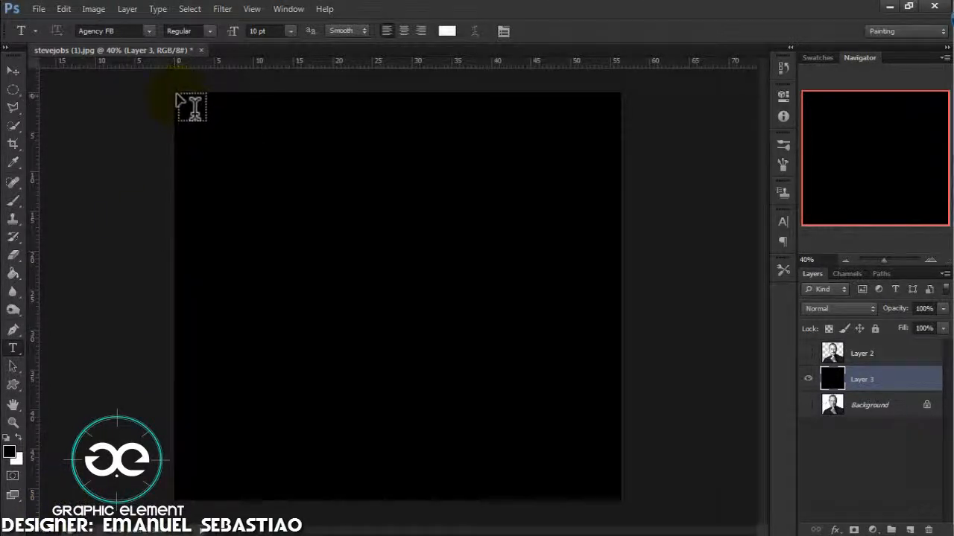
{"action": "left_click_drag", "start_coordinate": [192, 107], "coordinate": [637, 510]}
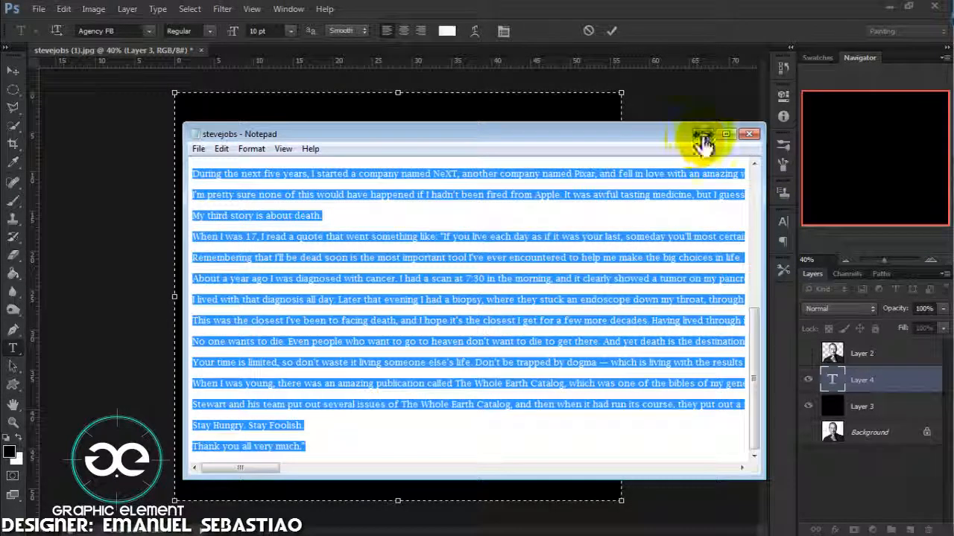
{"action": "left_click", "coordinate": [750, 134]}
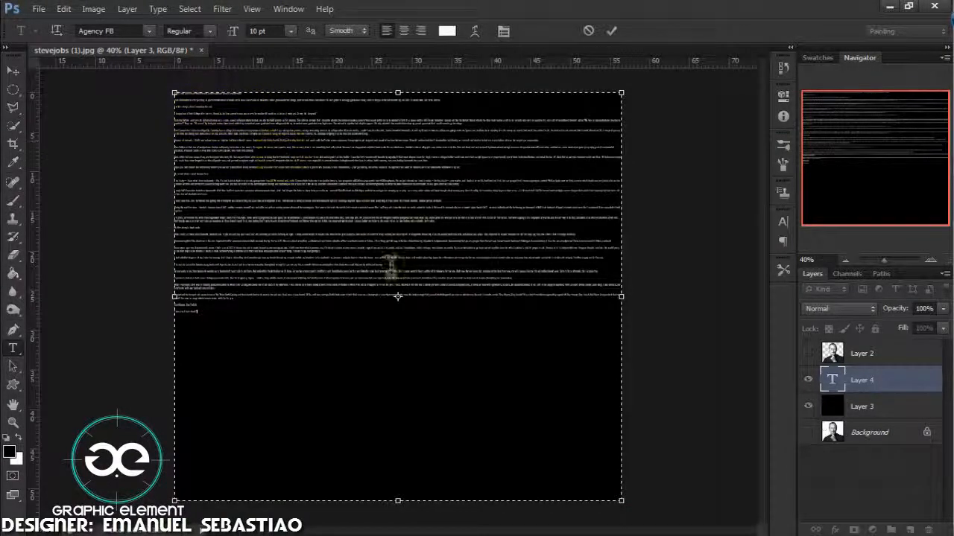
Try speech text sizes of 6 pt, 10 pt and 12 pt until the lines densely fill the canvas
{"action": "left_click", "coordinate": [287, 29]}
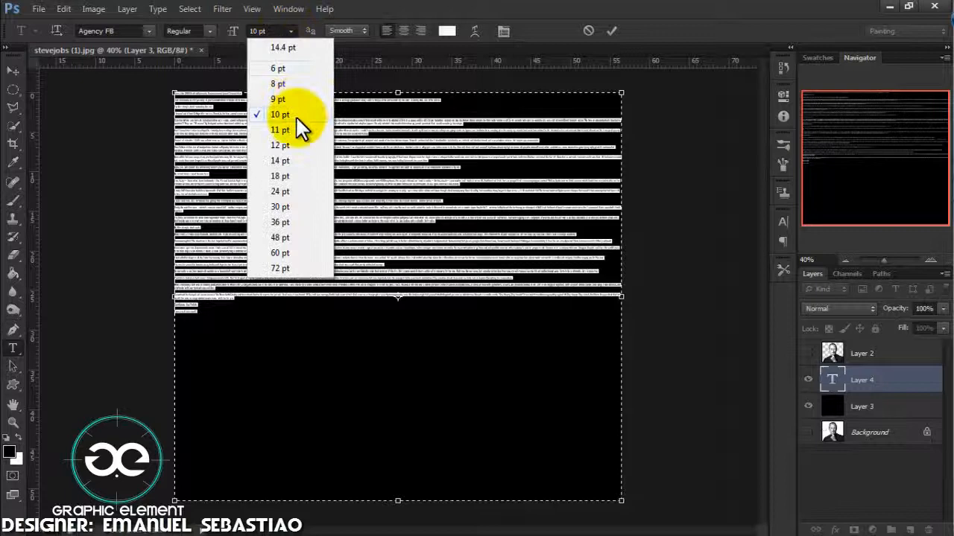
{"action": "left_click", "coordinate": [280, 205]}
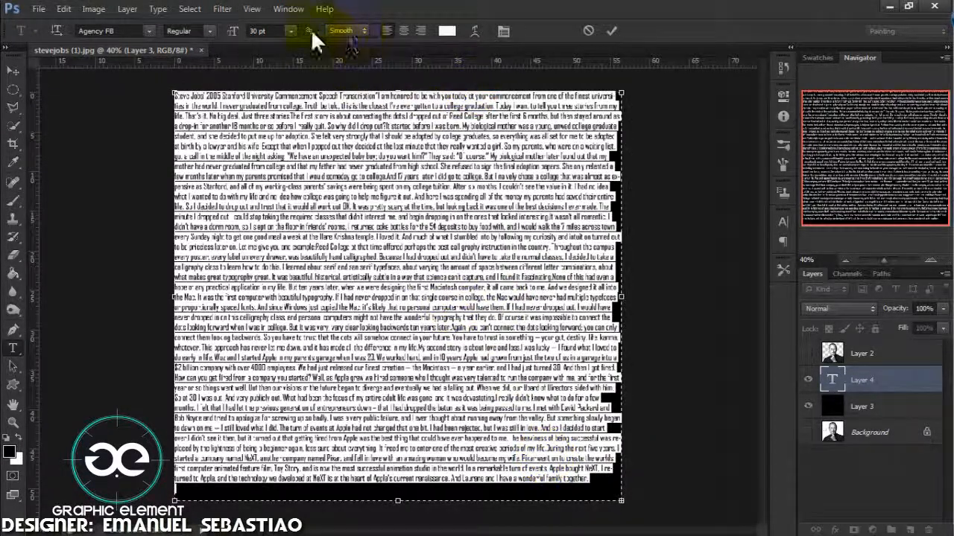
{"action": "left_click", "coordinate": [291, 30]}
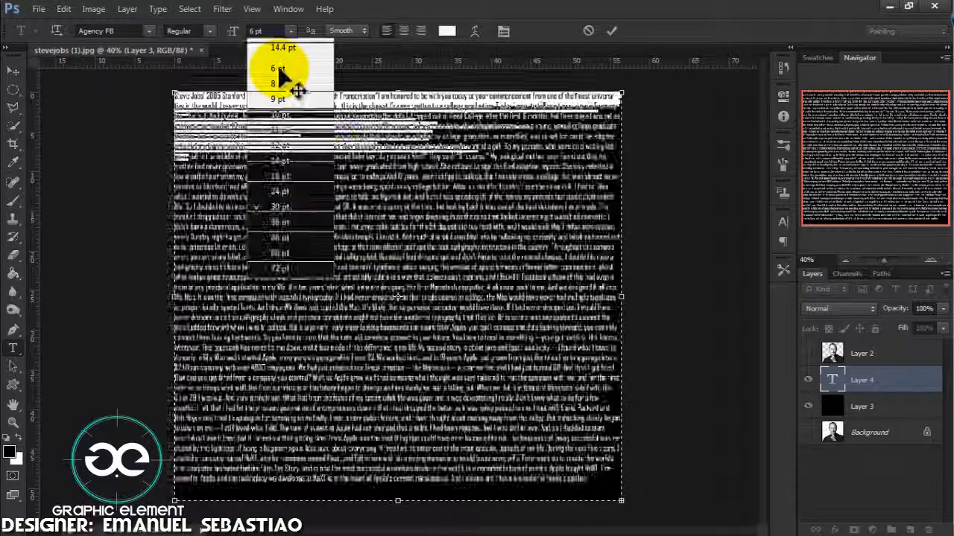
{"action": "left_click", "coordinate": [280, 67]}
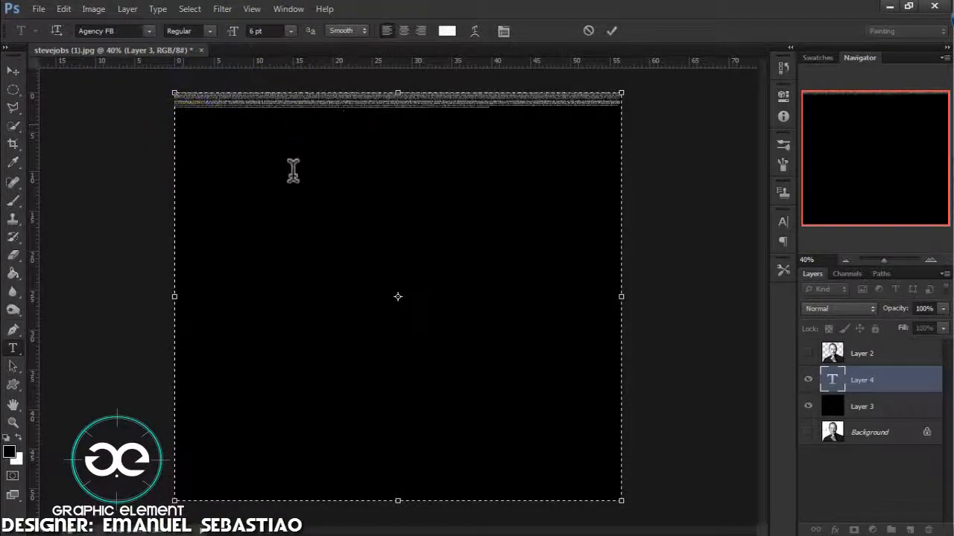
{"action": "left_click", "coordinate": [289, 29]}
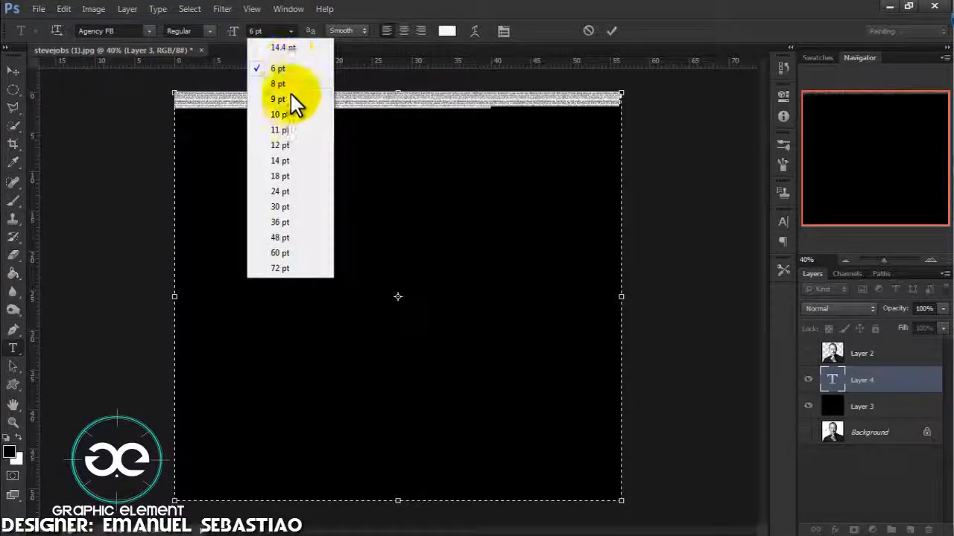
{"action": "left_click", "coordinate": [278, 113]}
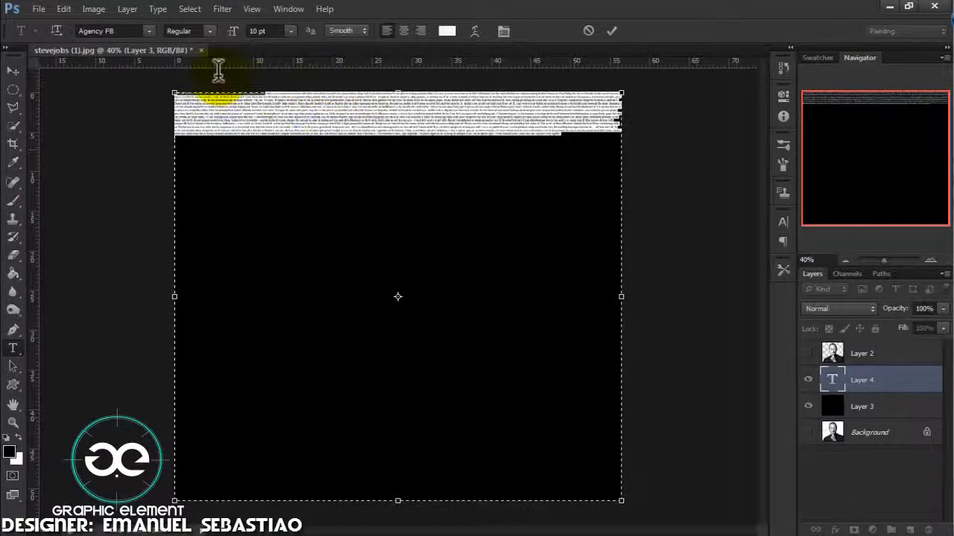
{"action": "left_click", "coordinate": [289, 30]}
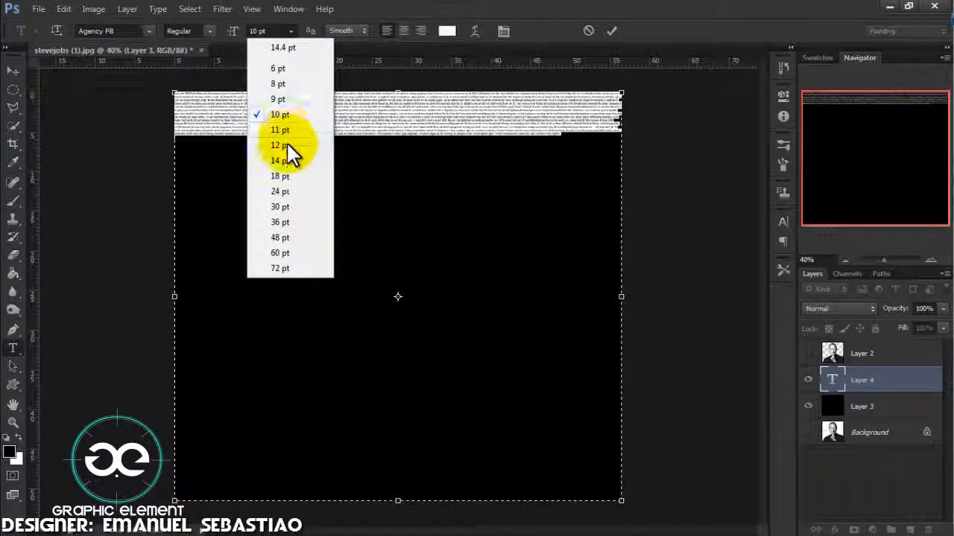
{"action": "left_click", "coordinate": [281, 146]}
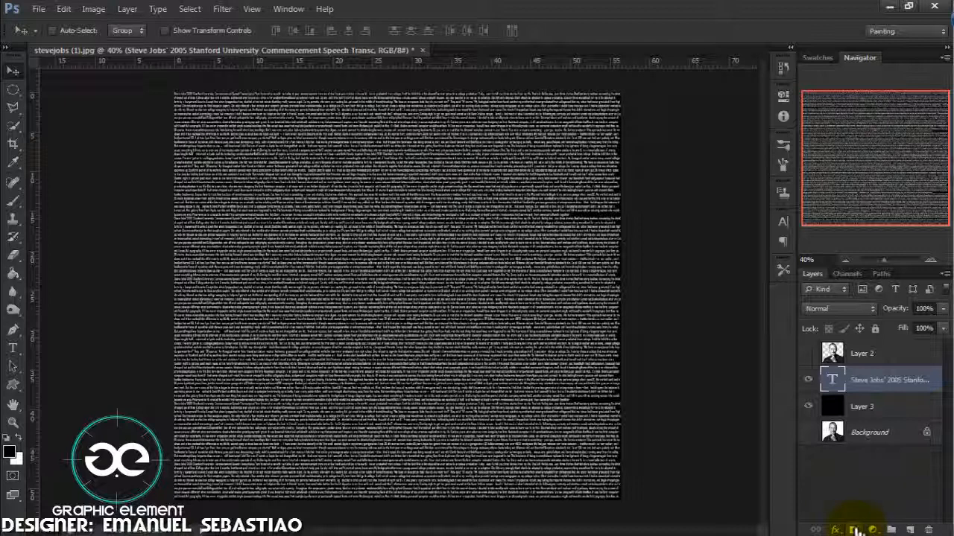
{"action": "mouse_move", "coordinate": [842, 525]}
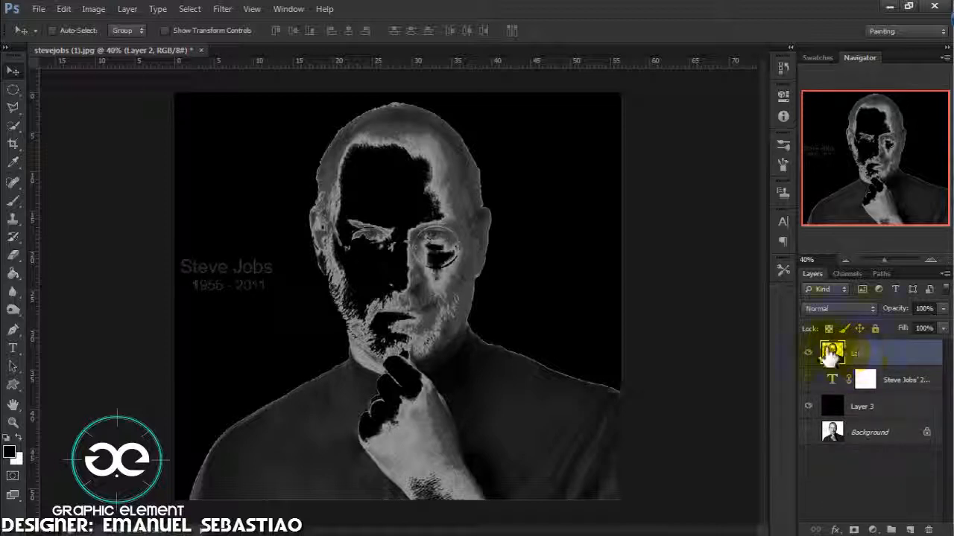
Select the midtones portrait on Layer 2 and copy the whole image
{"action": "left_click", "coordinate": [862, 353]}
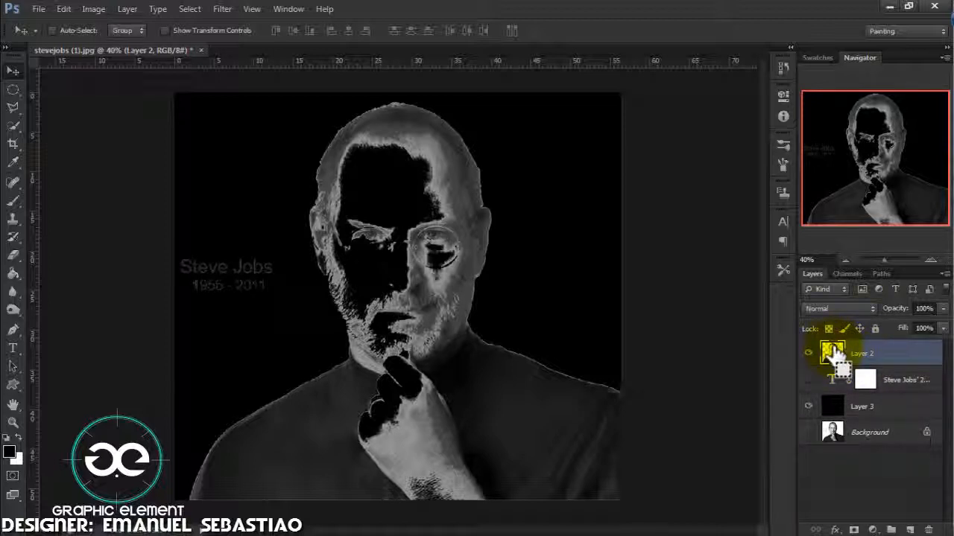
{"action": "key", "text": "ctrl+a"}
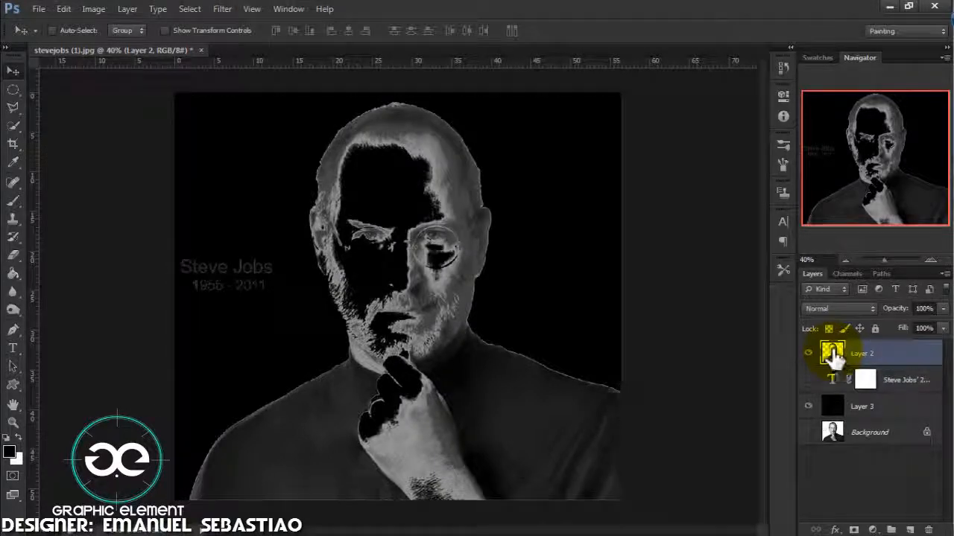
Hide Layer 2, paste the portrait into the text layer's mask and return to the text result
{"action": "left_click", "coordinate": [906, 380]}
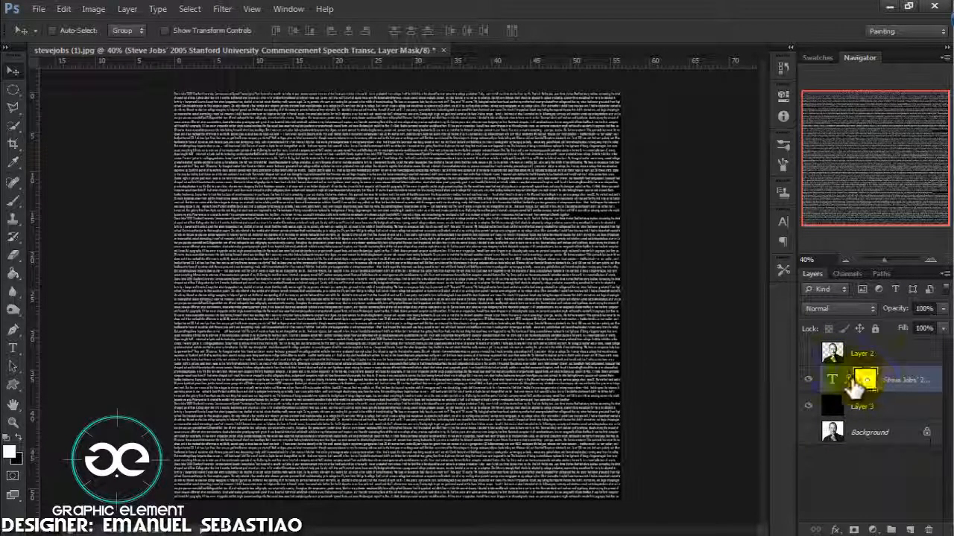
{"action": "left_click", "coordinate": [864, 380]}
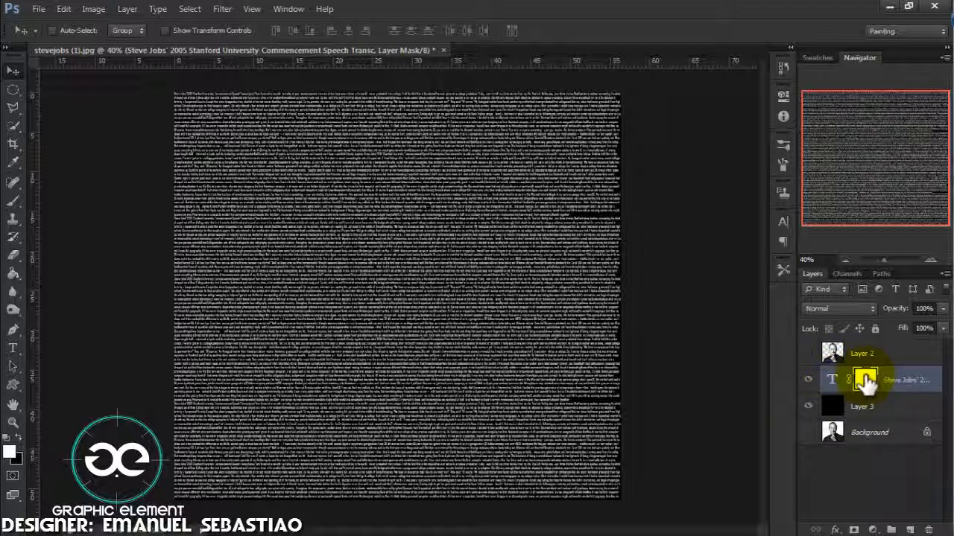
{"action": "mouse_move", "coordinate": [864, 380]}
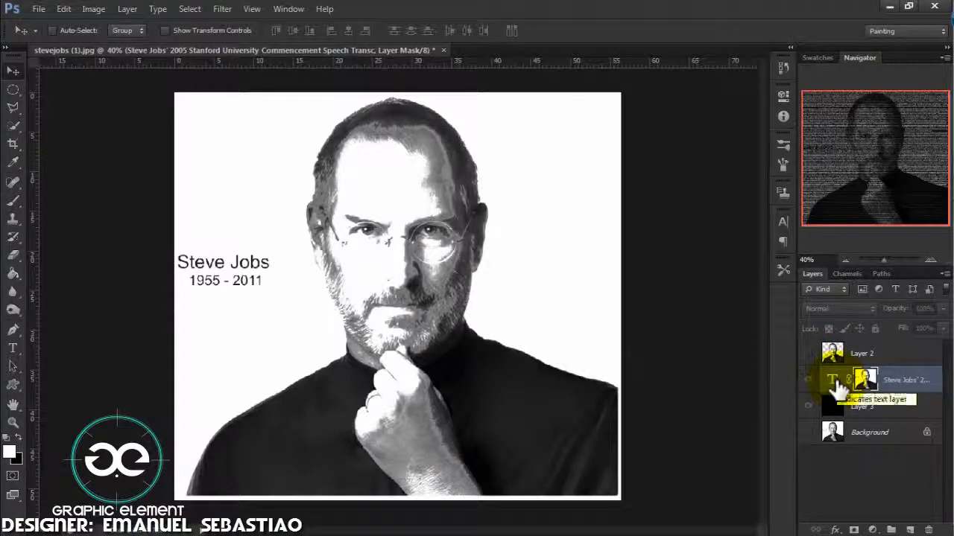
{"action": "left_click", "coordinate": [807, 380]}
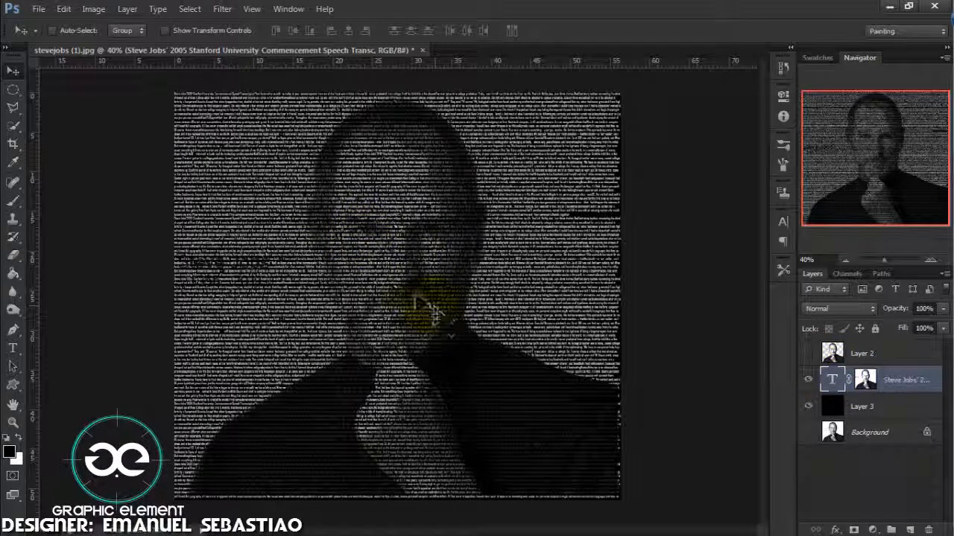
Duplicate the masked speech text layer via its context menu
{"action": "left_click", "coordinate": [808, 380]}
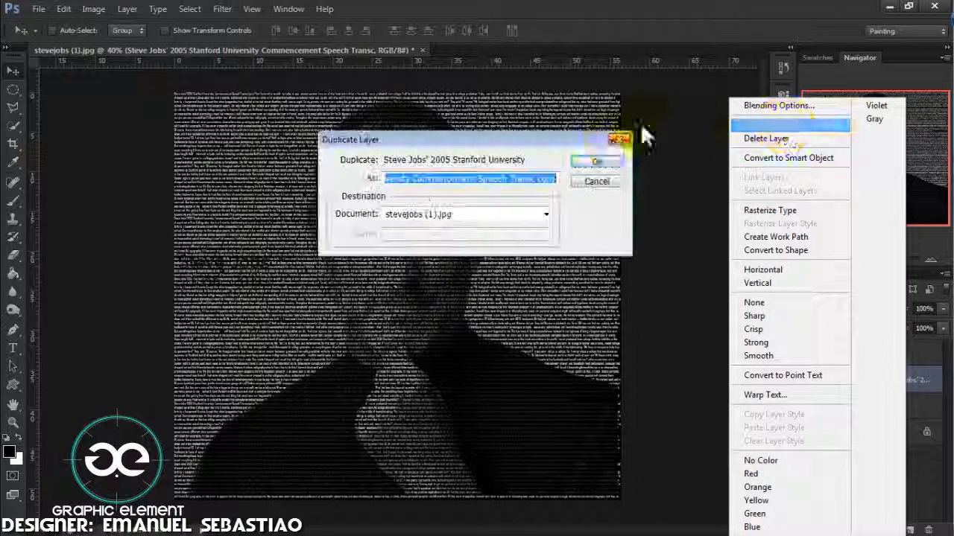
{"action": "left_click", "coordinate": [596, 161]}
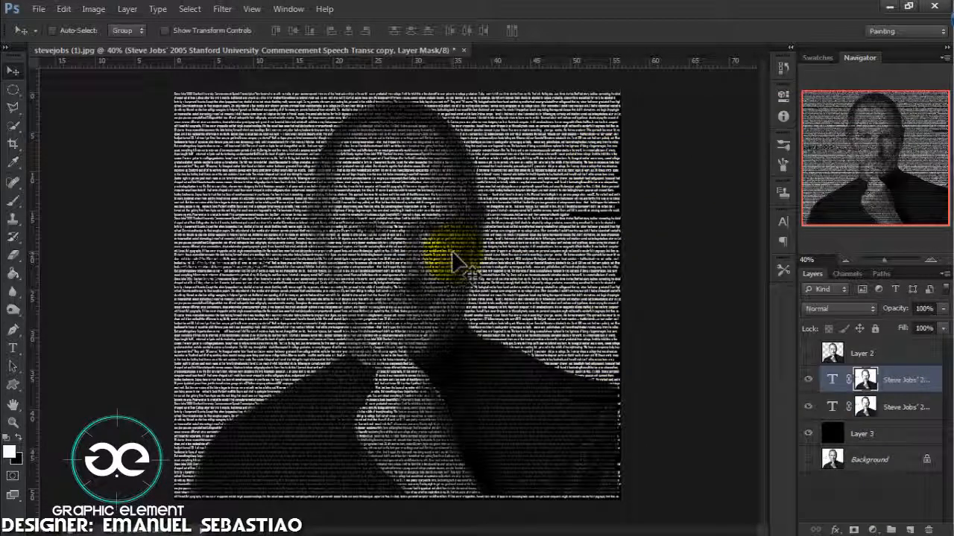